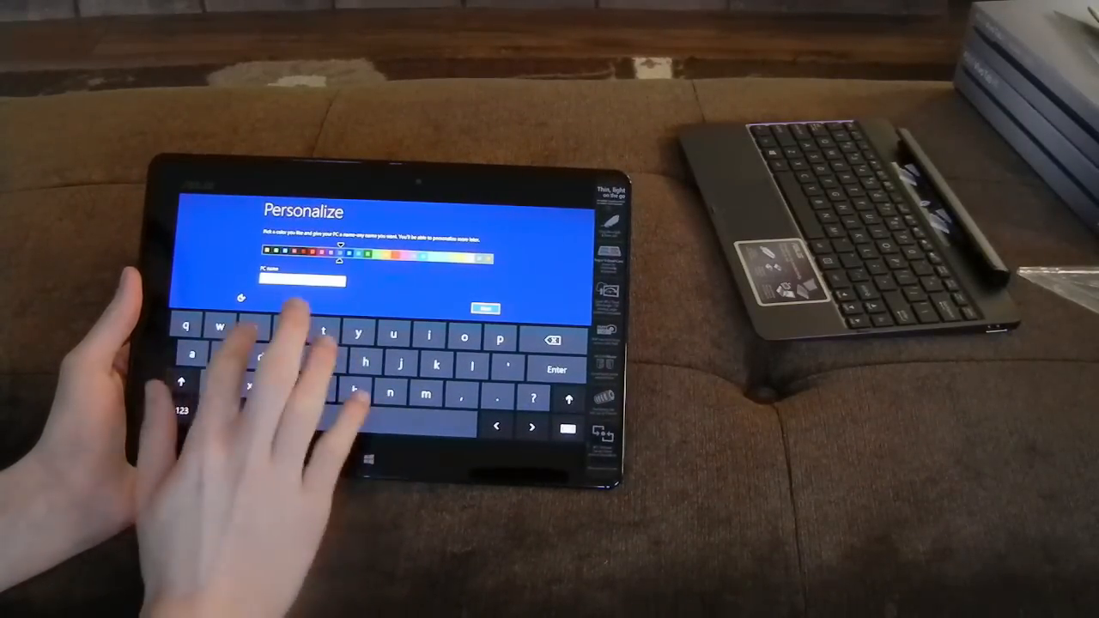
# Step: Switch the on-screen keyboard to the &123 numbers and symbols layout
pyautogui.click(181, 410)
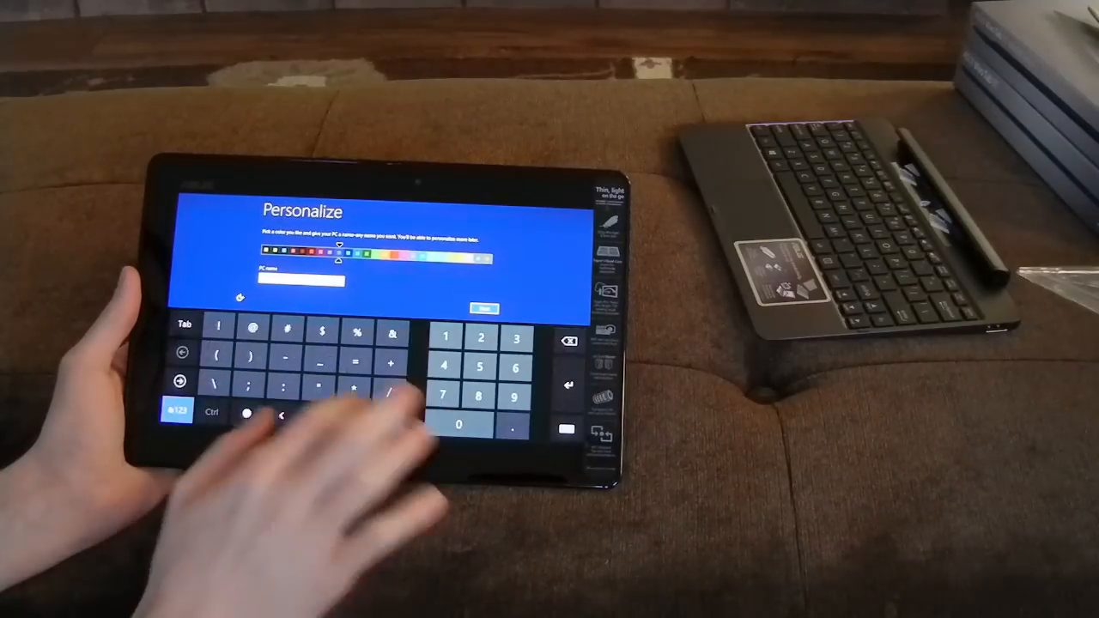